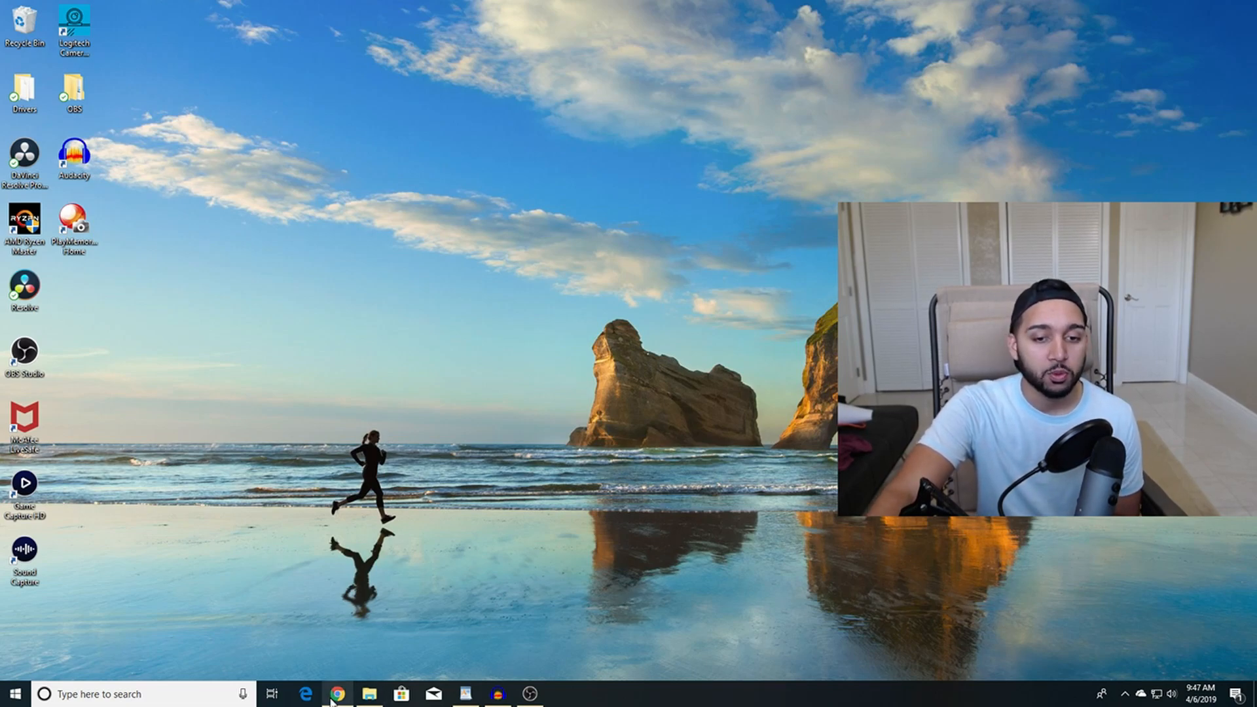
Check the Logitech webcam downloads page, then launch OBS Studio on the Desktop scene.
left_click(336, 694)
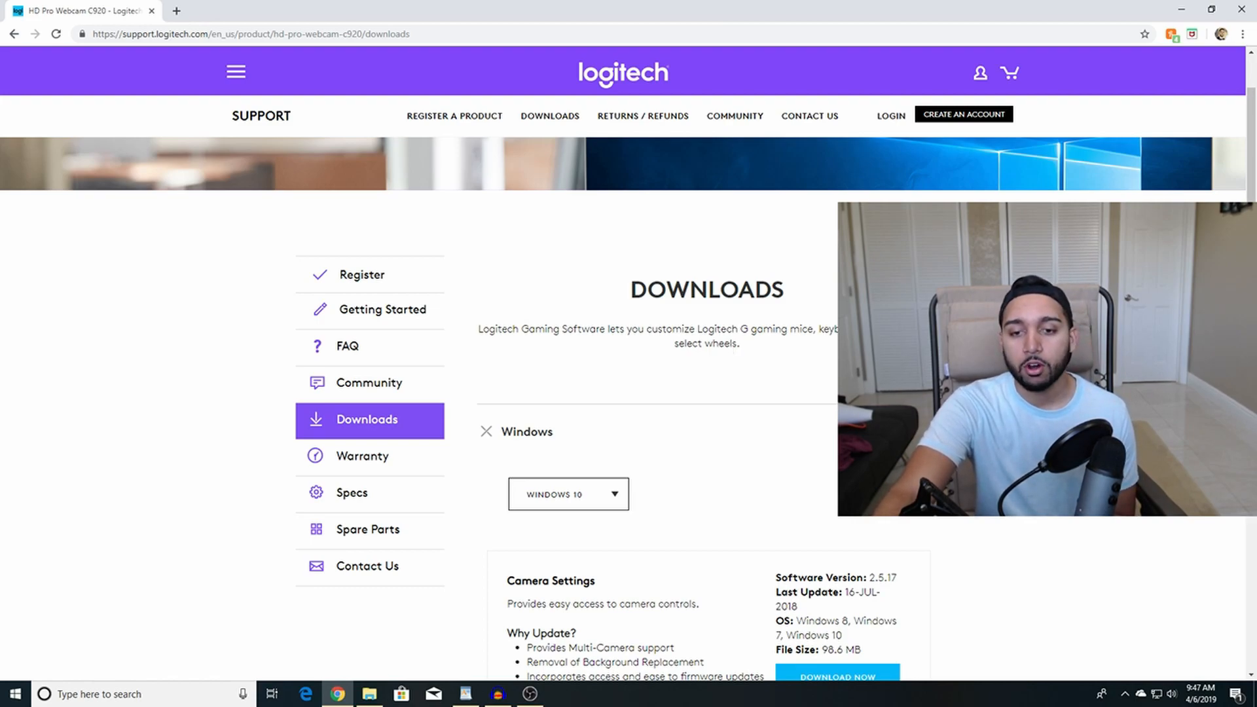
scroll("down", 3)
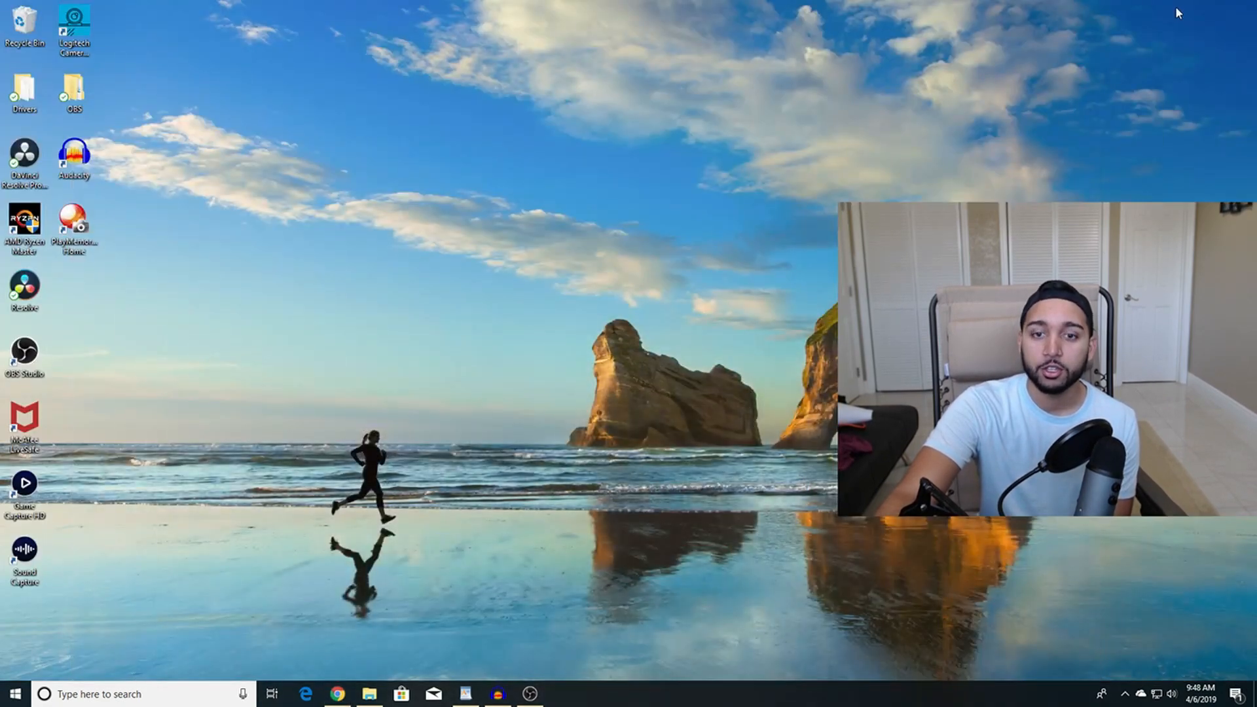
left_click(528, 694)
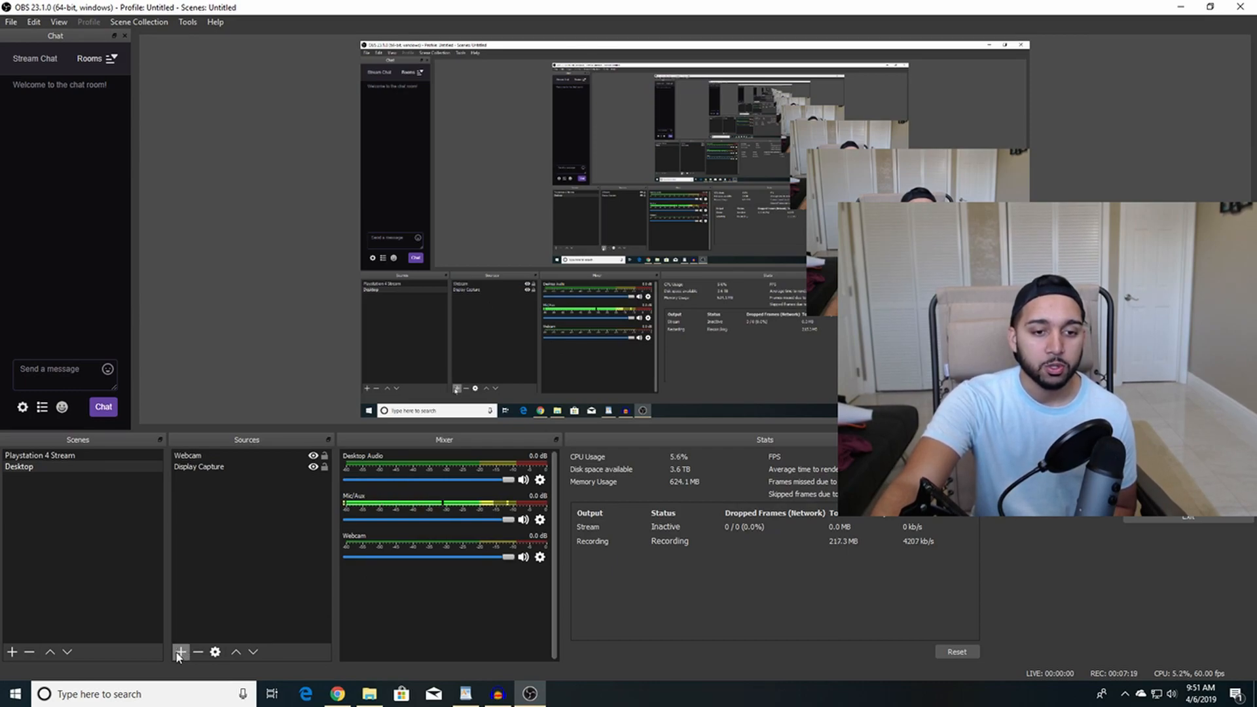
Start adding a Video Capture Device source and cancel the new source dialog.
left_click(181, 652)
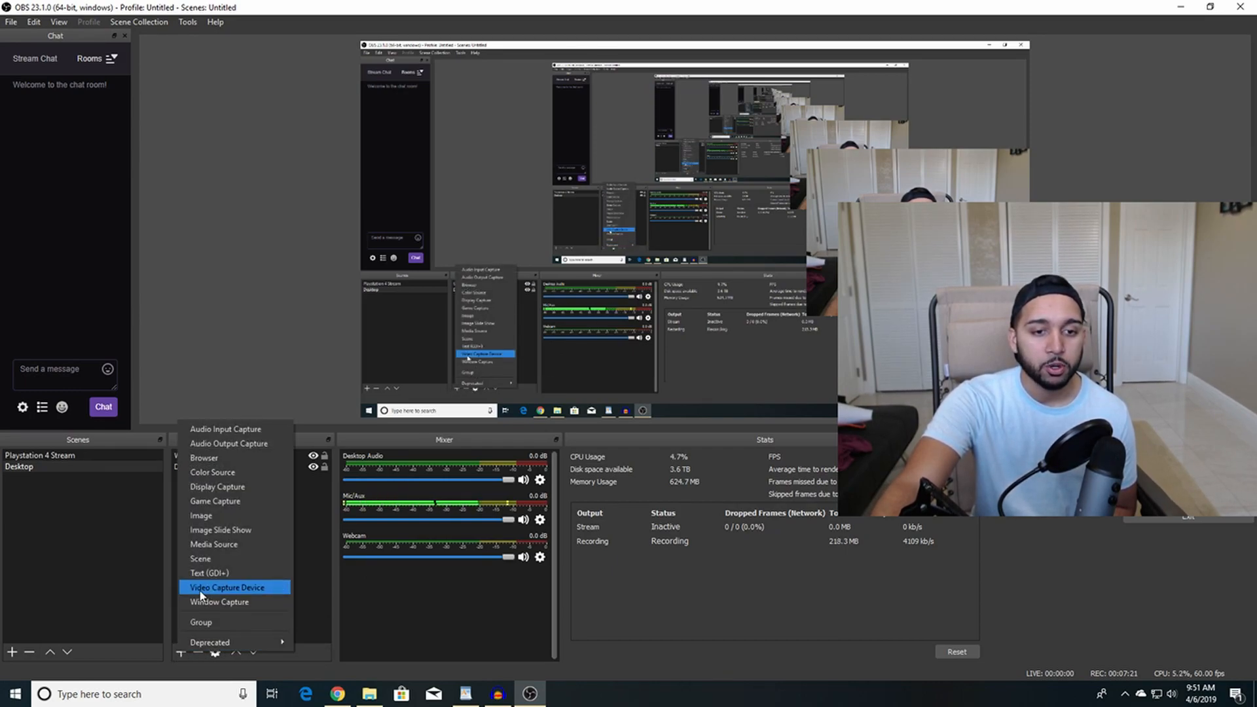
left_click(226, 588)
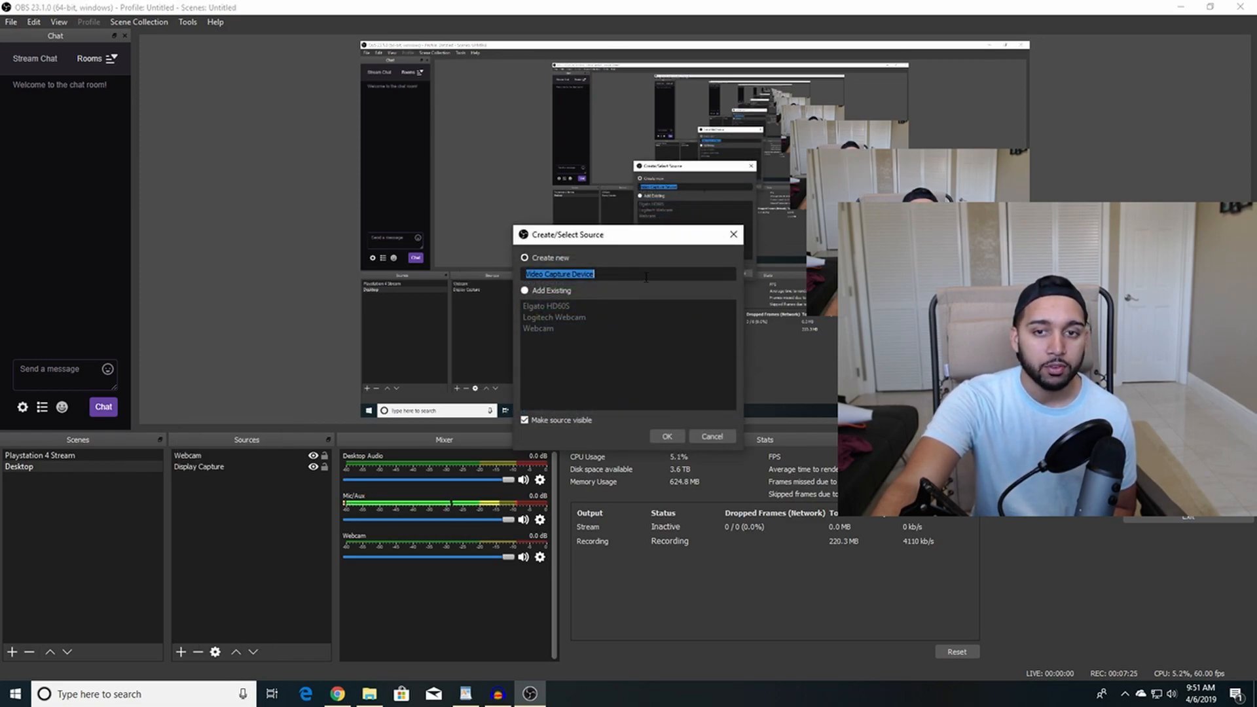
left_click(569, 317)
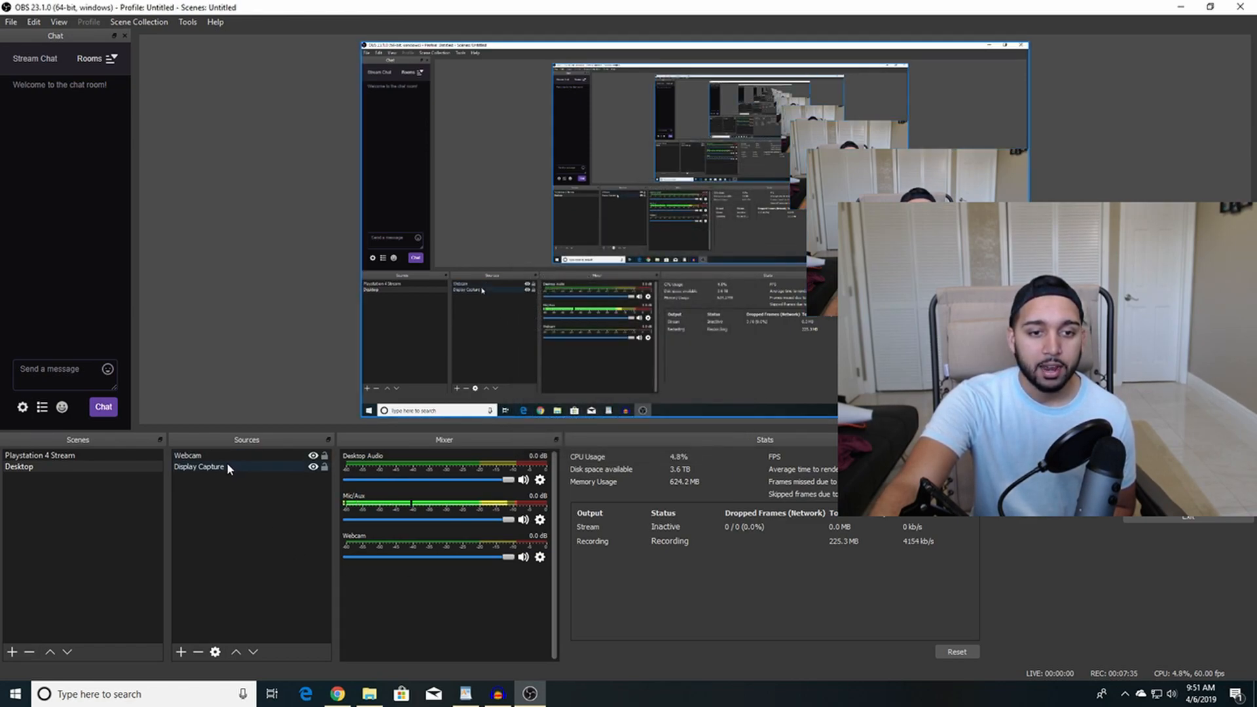
Bring up the Webcam source's properties showing the HD Pro Webcam C920 device.
right_click(188, 455)
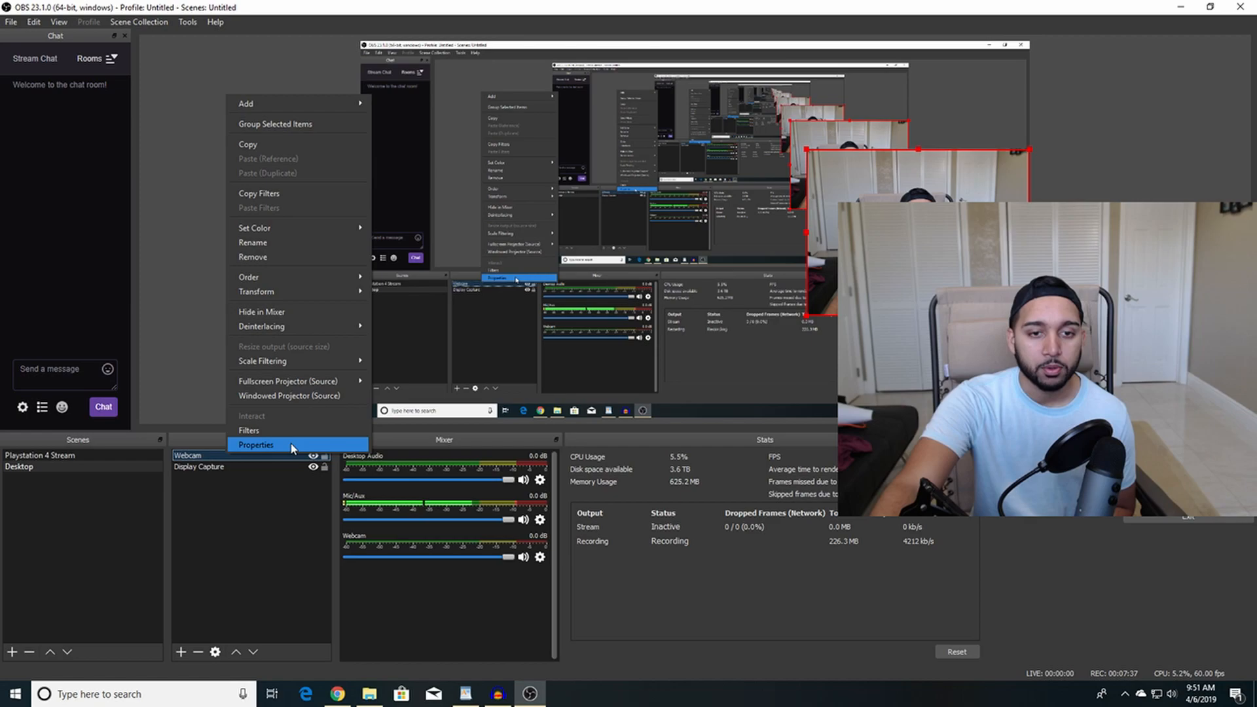
left_click(255, 446)
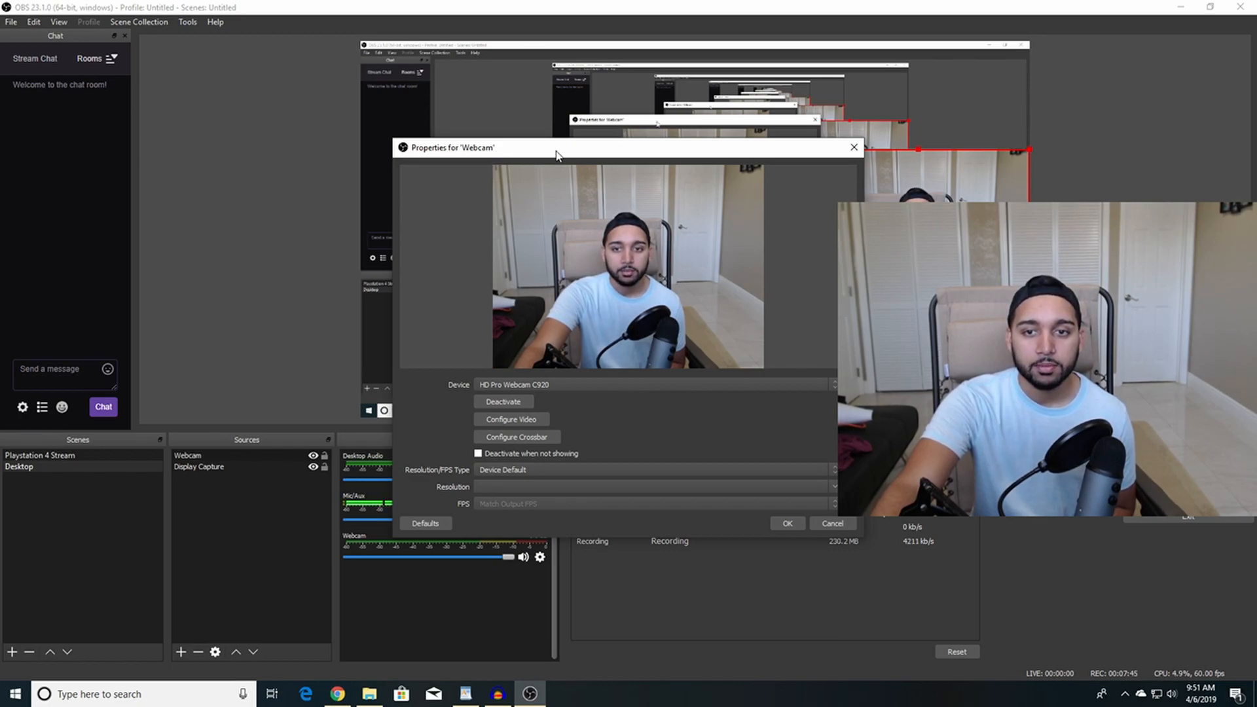
mouse_move(585, 228)
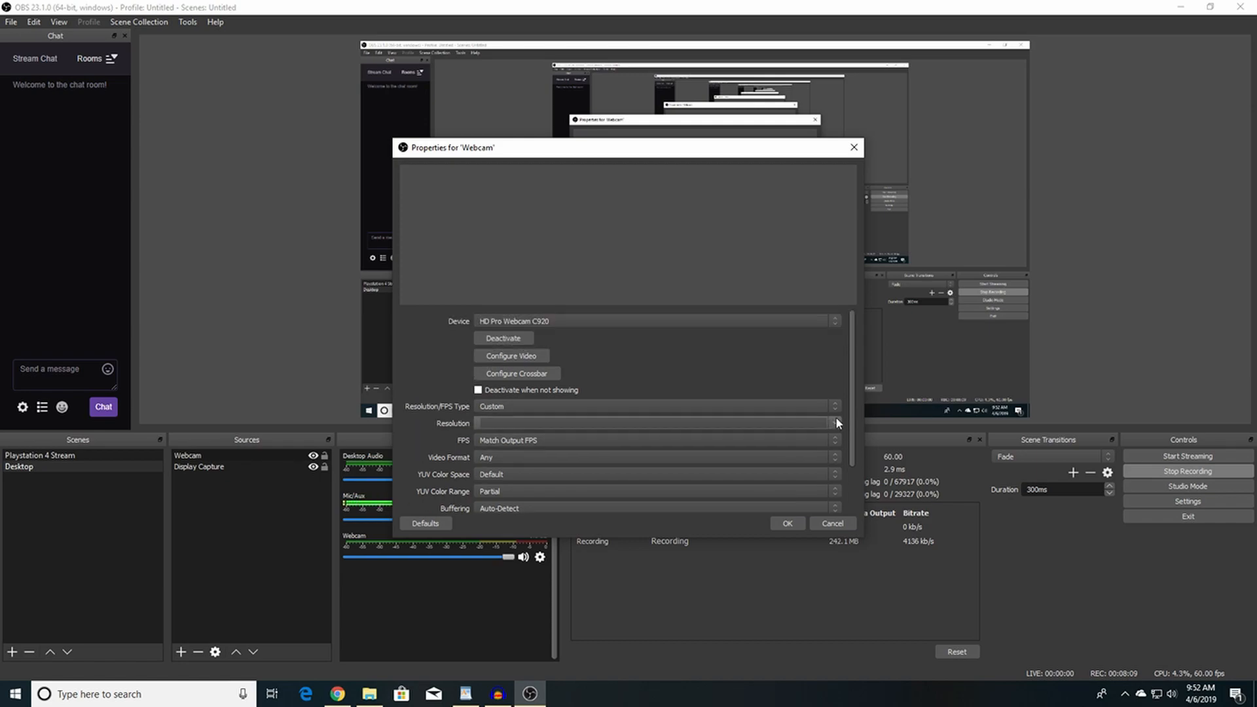
Set the Webcam resolution to 1920x1080 with FPS matching the output.
left_click(834, 424)
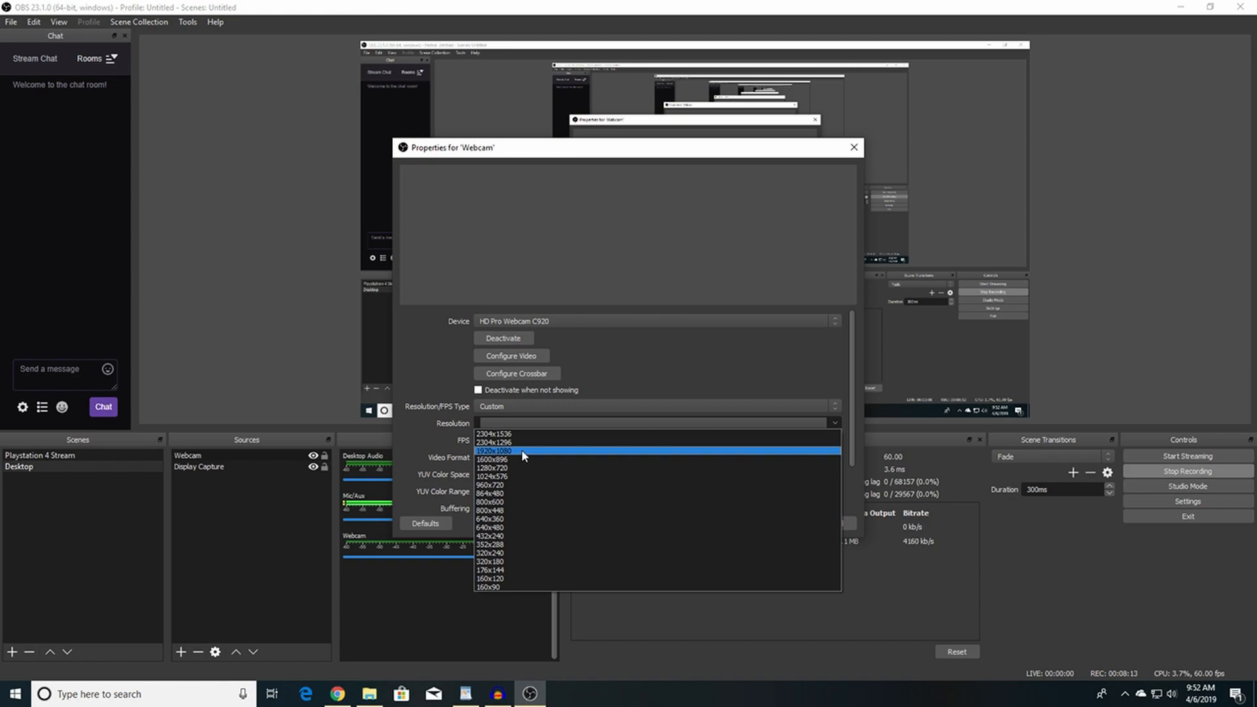
left_click(495, 451)
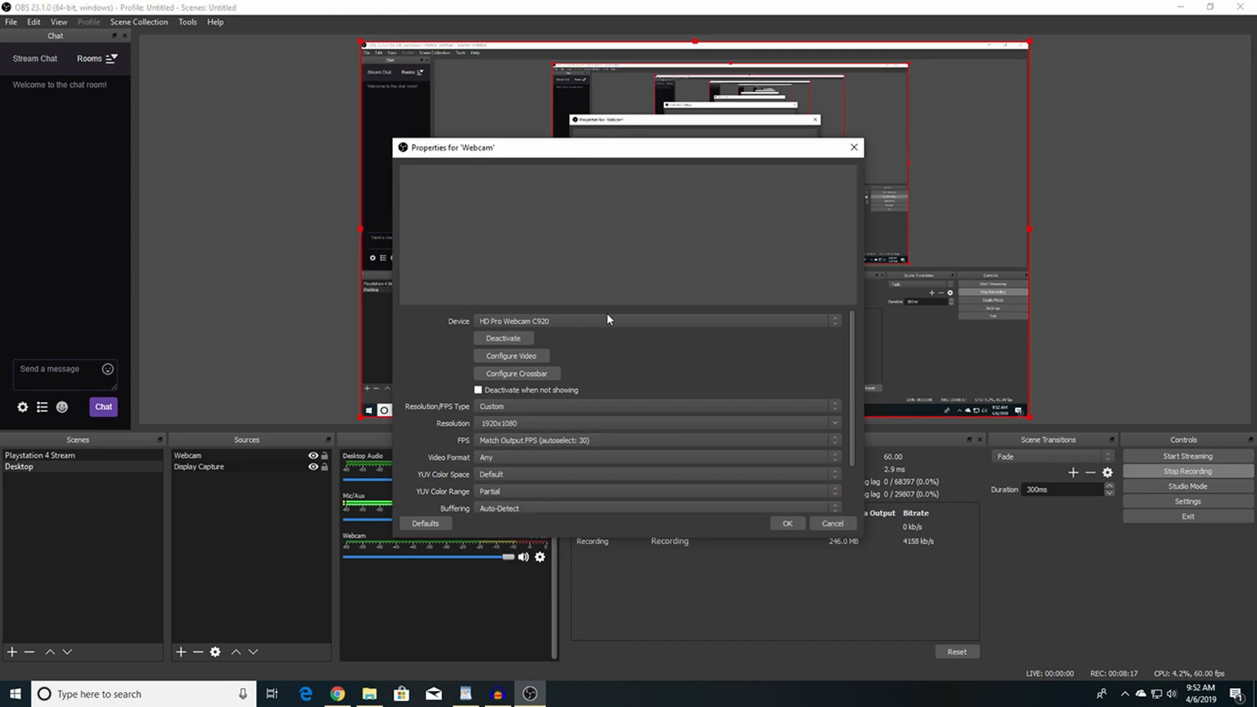
scroll("down", 3)
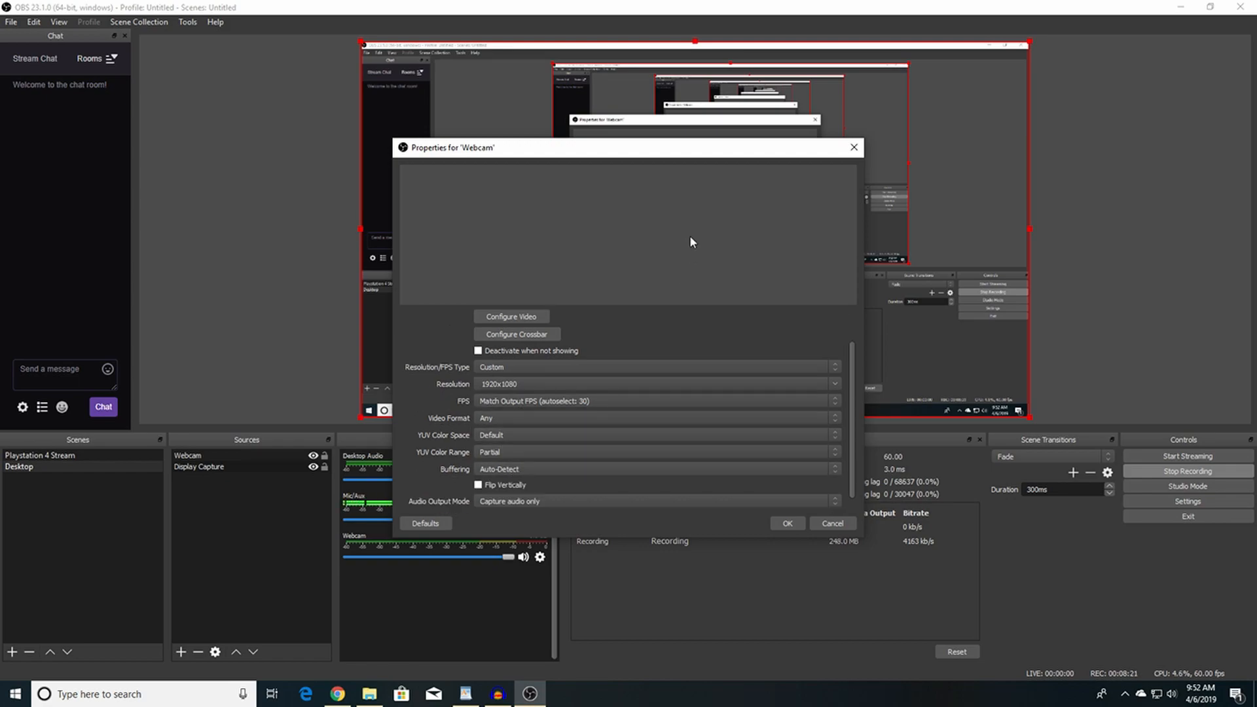
mouse_move(621, 221)
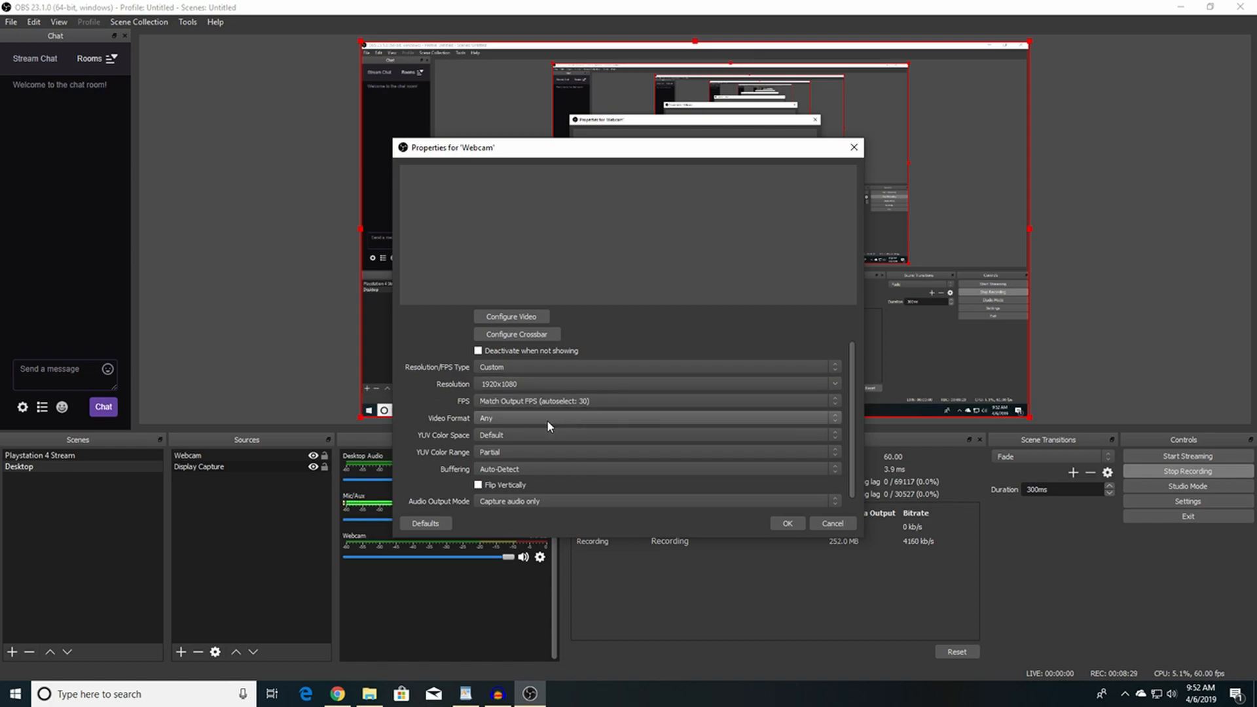
Set the webcam's YUV color range to Full and color space to 709, then apply.
left_click(654, 417)
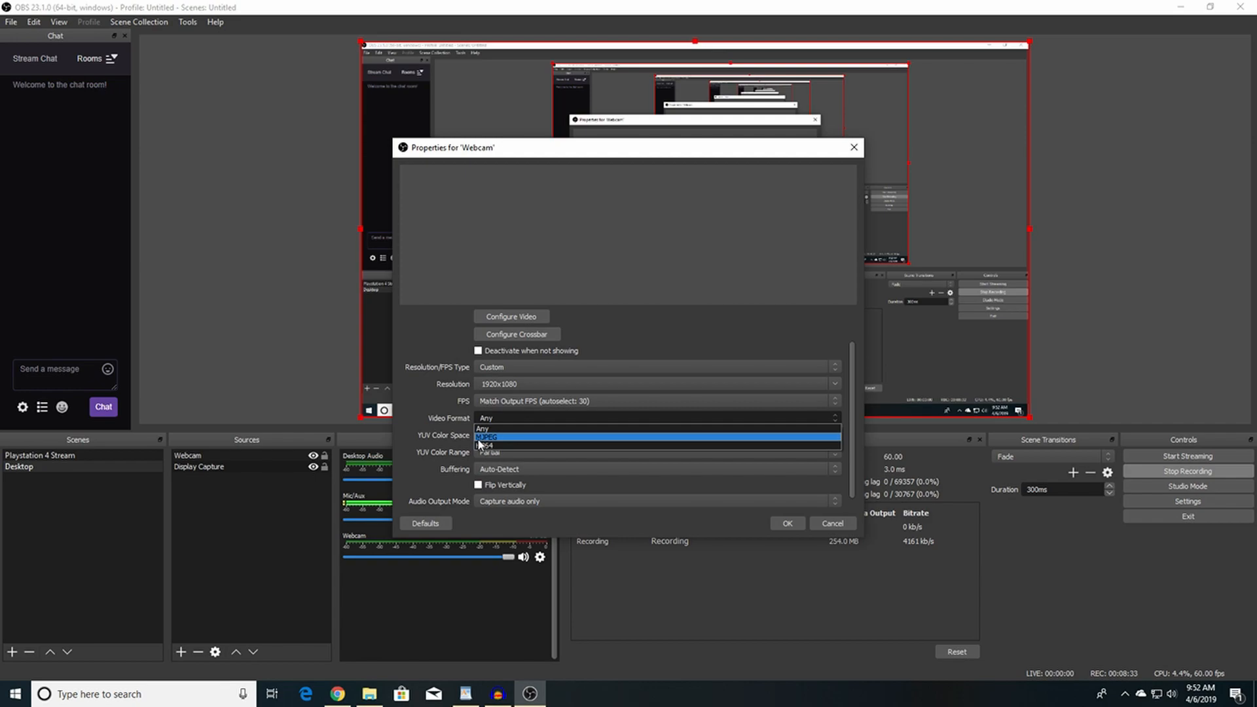
mouse_move(501, 442)
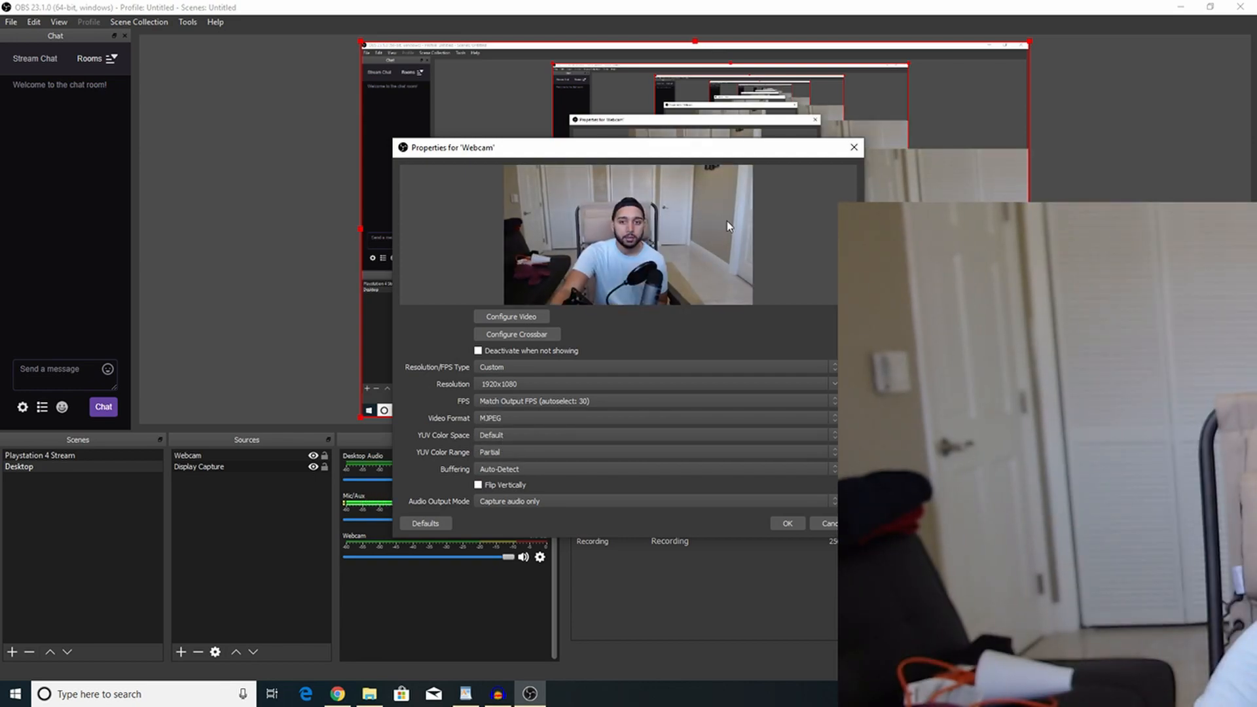
mouse_move(742, 318)
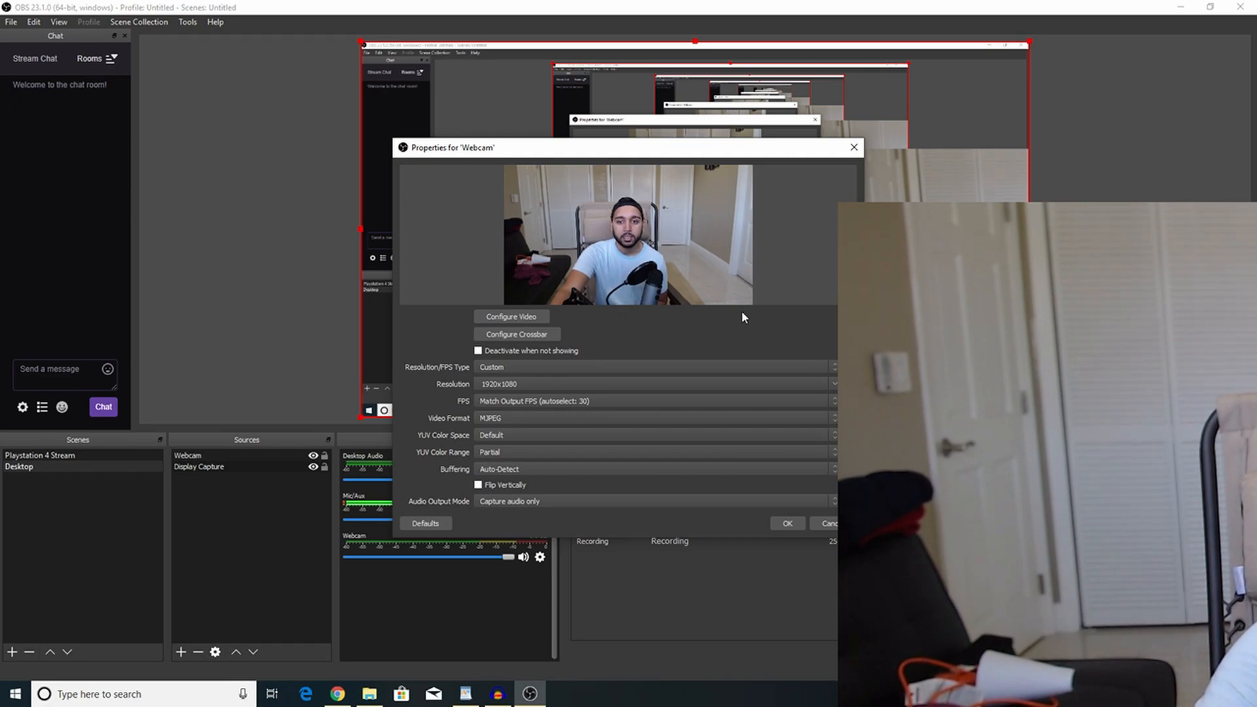
mouse_move(509, 204)
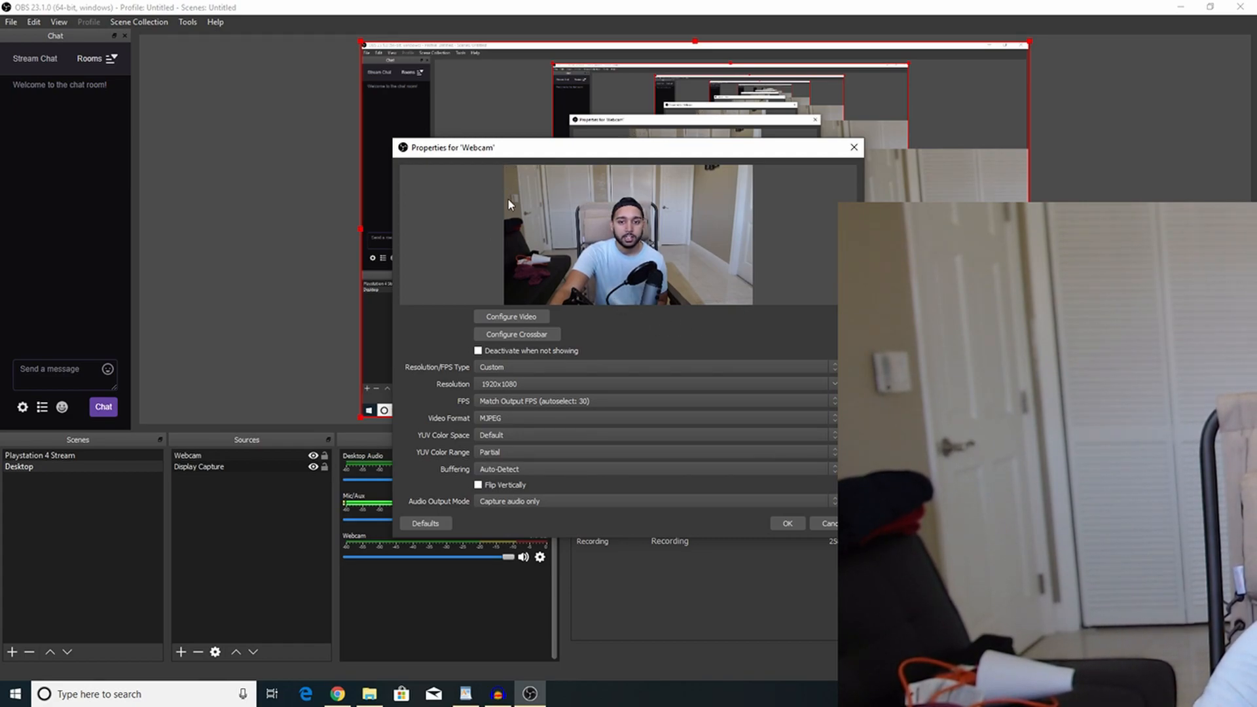
mouse_move(833, 267)
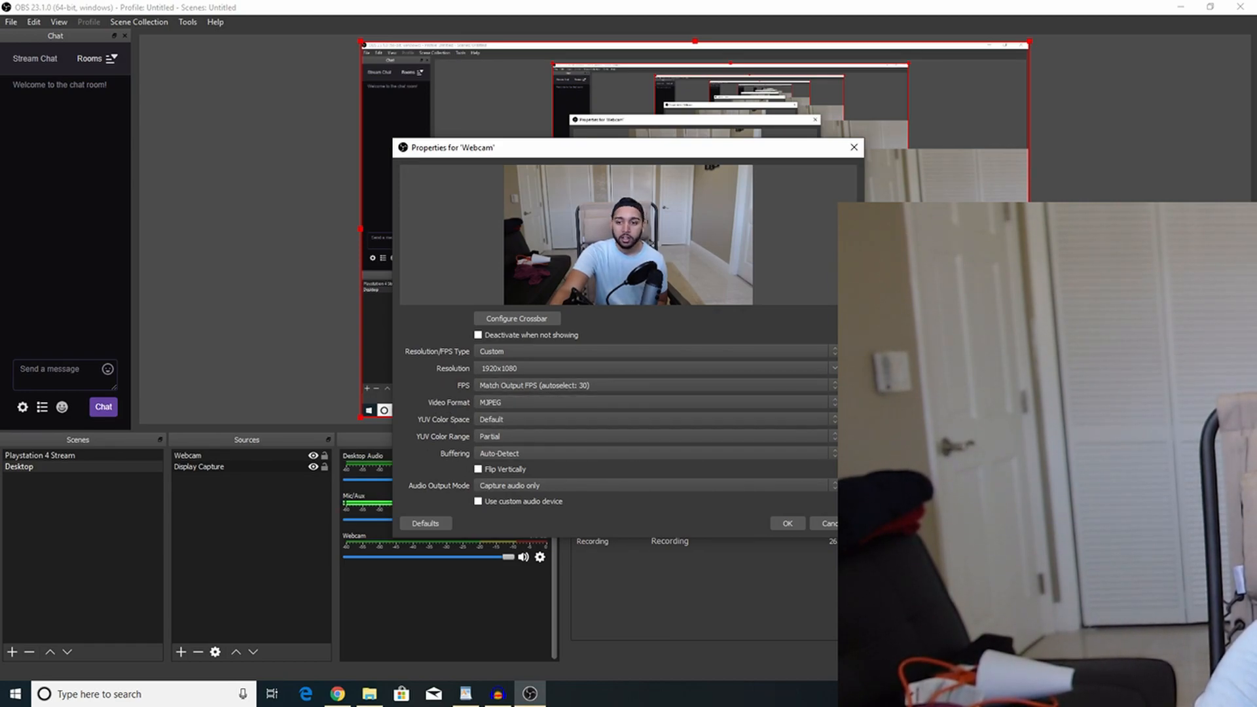
left_click(654, 436)
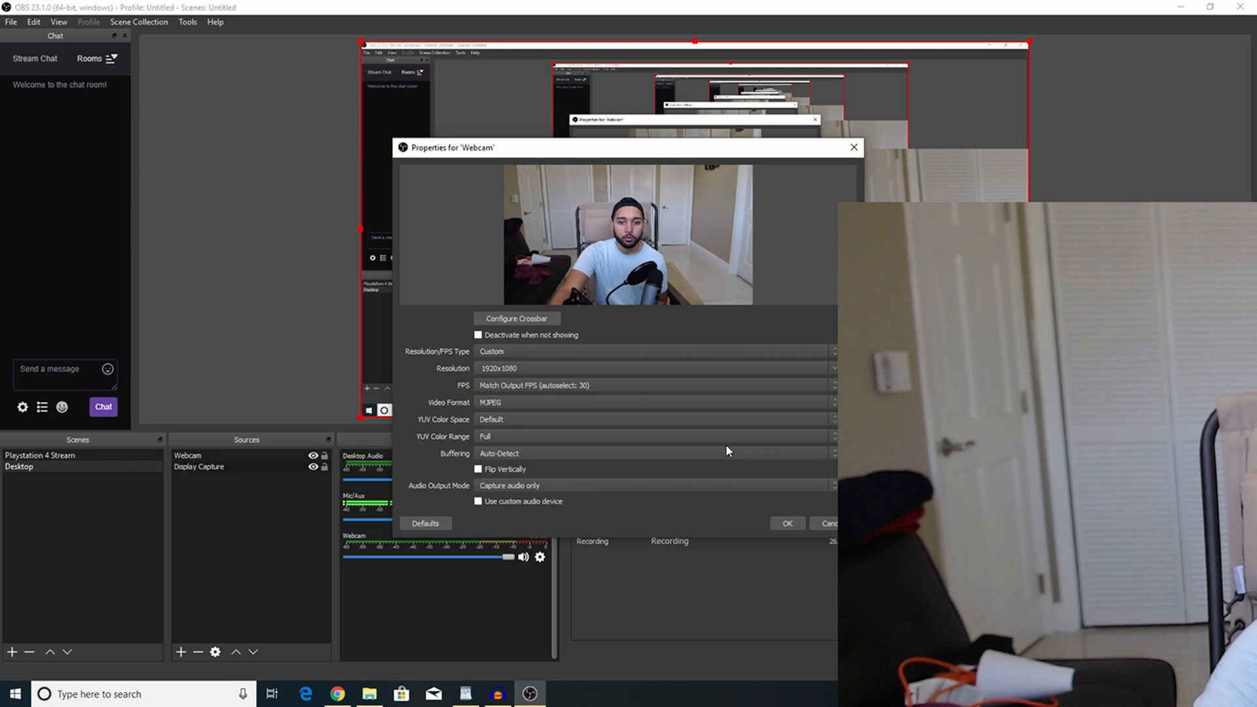
mouse_move(431, 440)
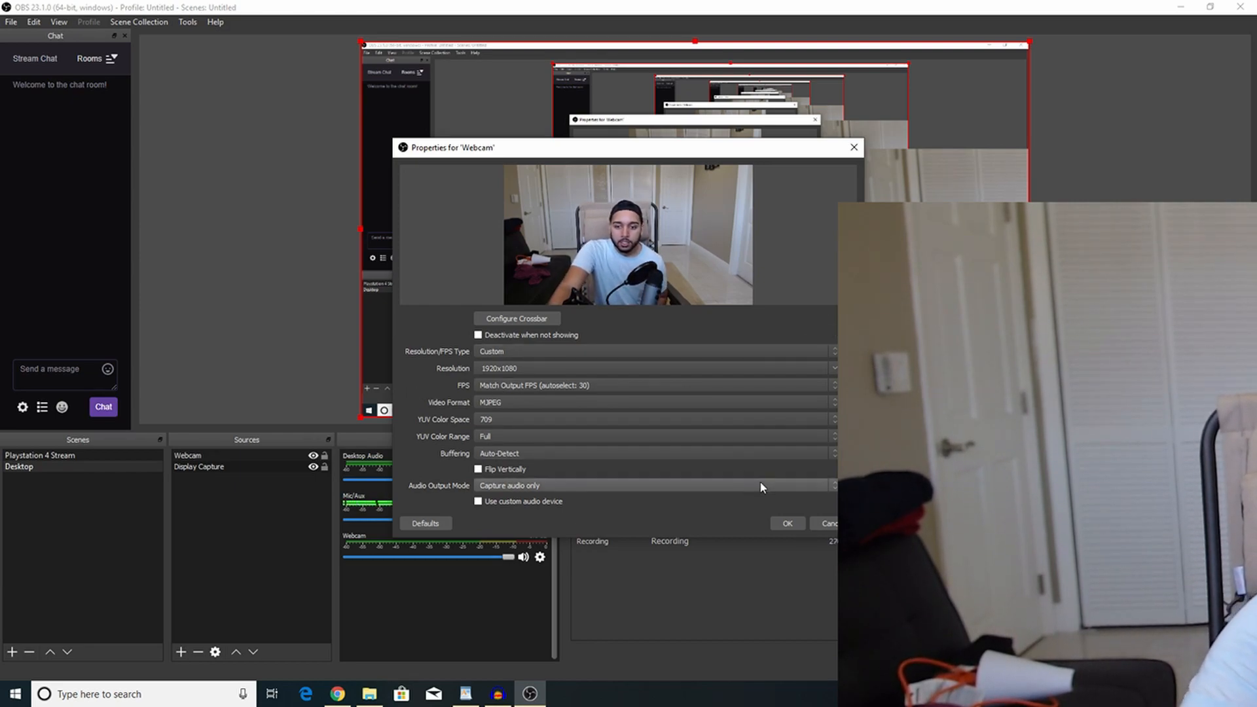
left_click(785, 524)
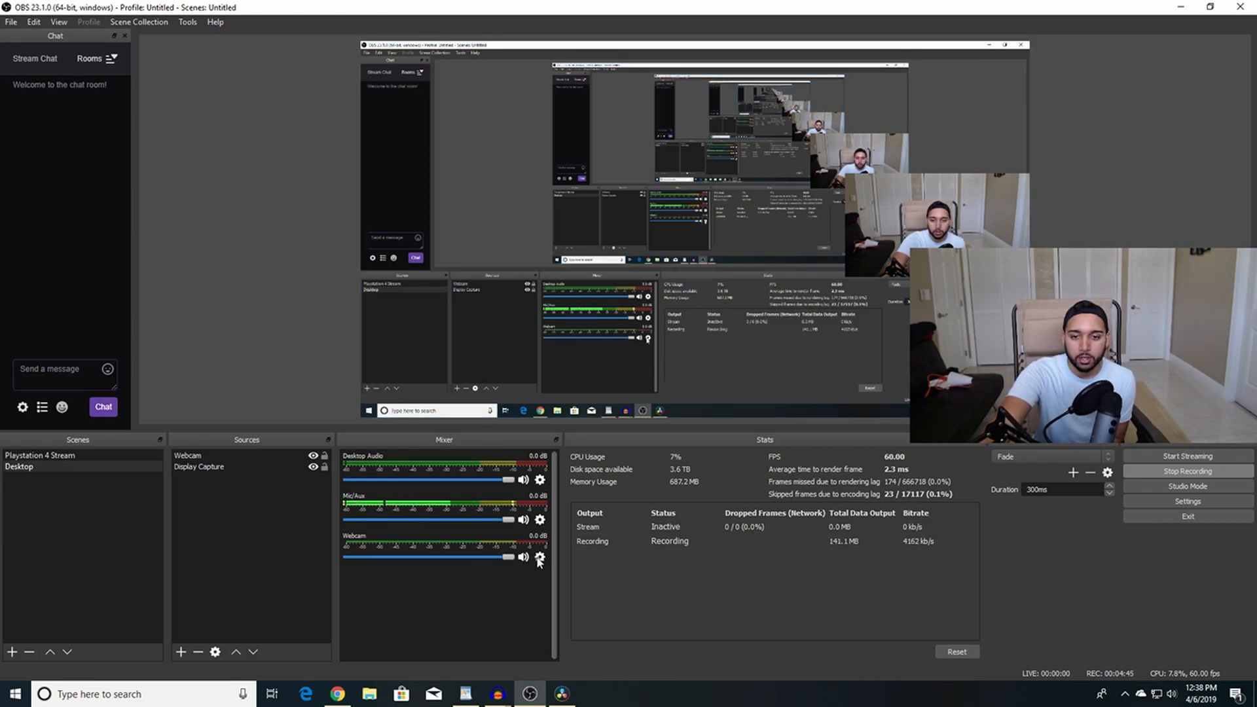
Add a Color Correction effect filter to the Webcam source.
left_click(540, 558)
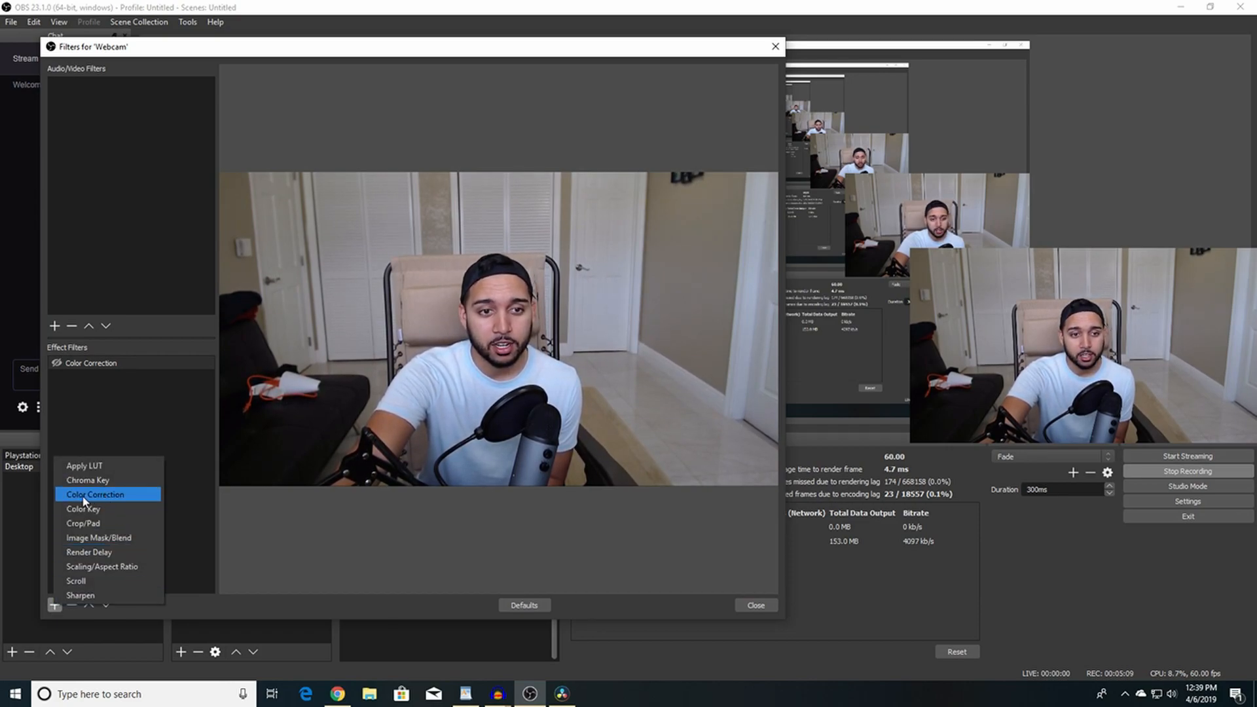
left_click(94, 494)
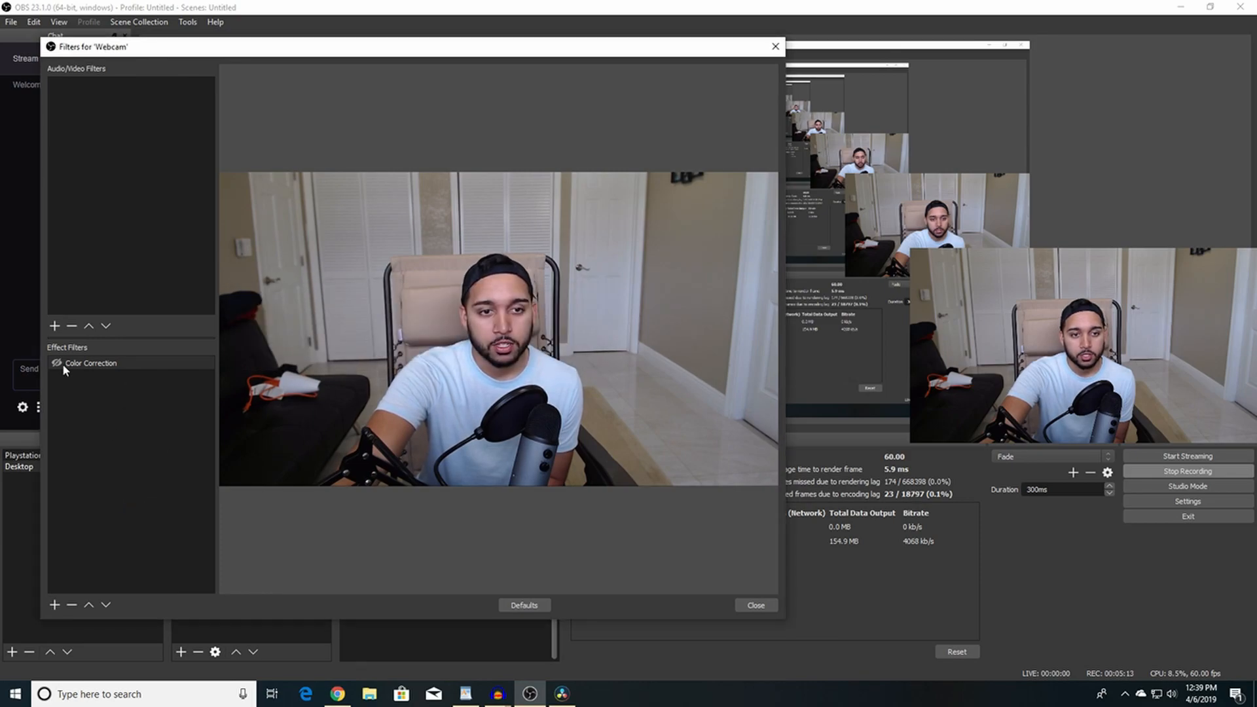
mouse_move(168, 367)
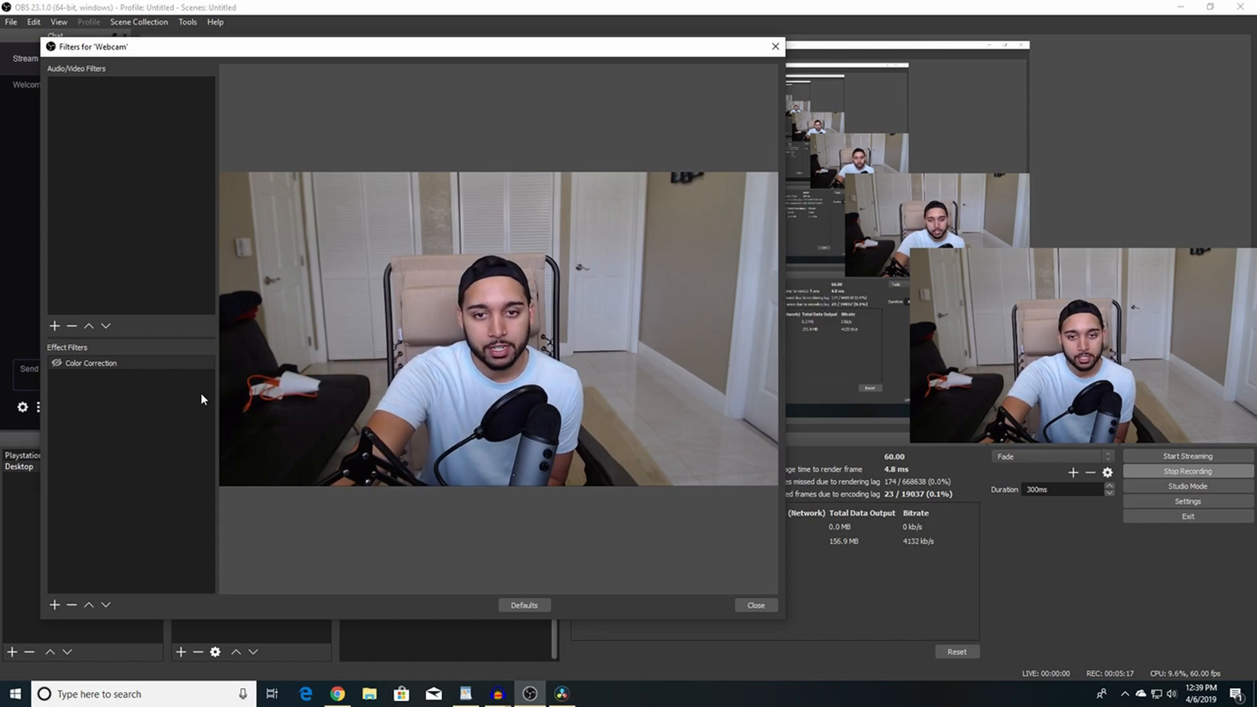
Tune Color Correction to gamma -0.13, contrast -0.03, brightness 0.04, saturation 0.58.
left_click(90, 362)
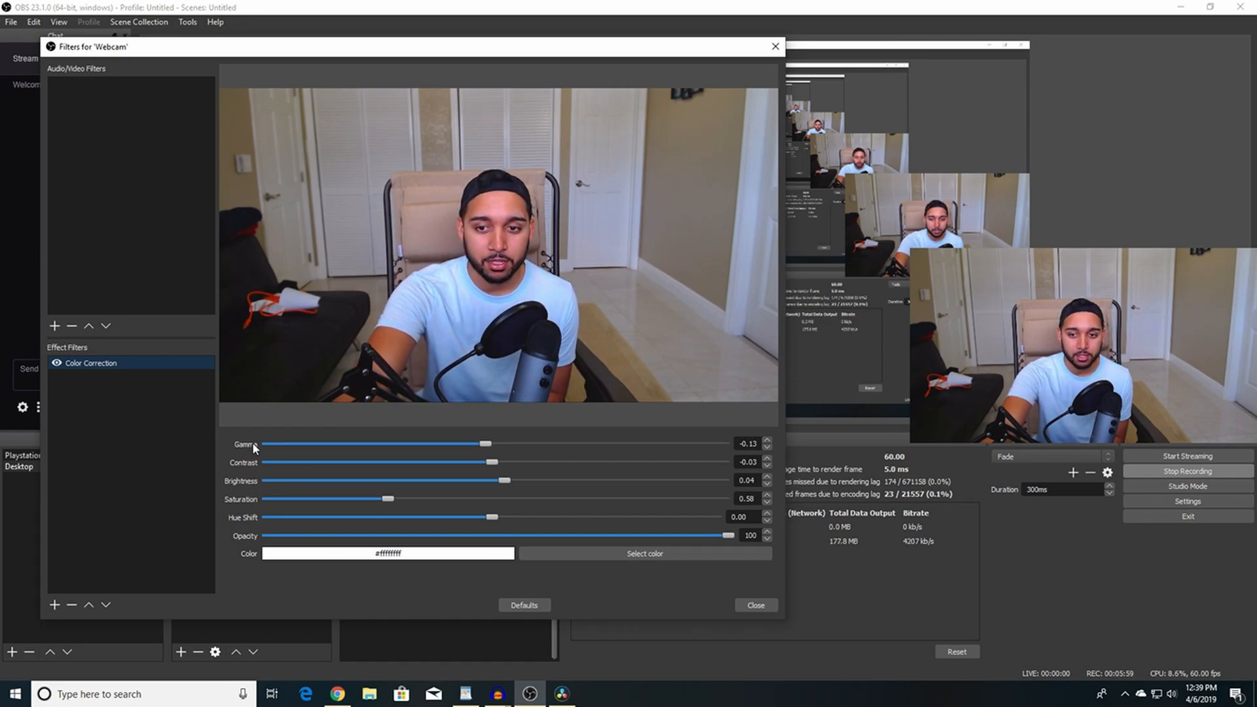
mouse_move(374, 404)
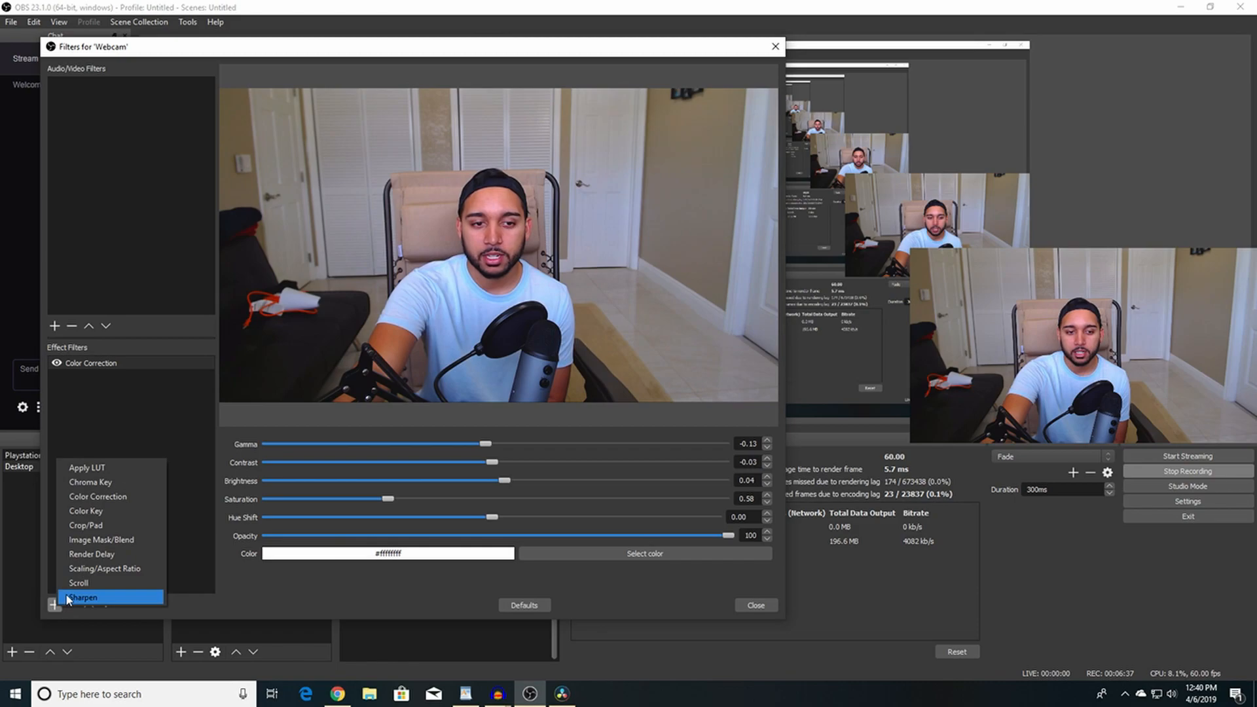
mouse_move(92, 554)
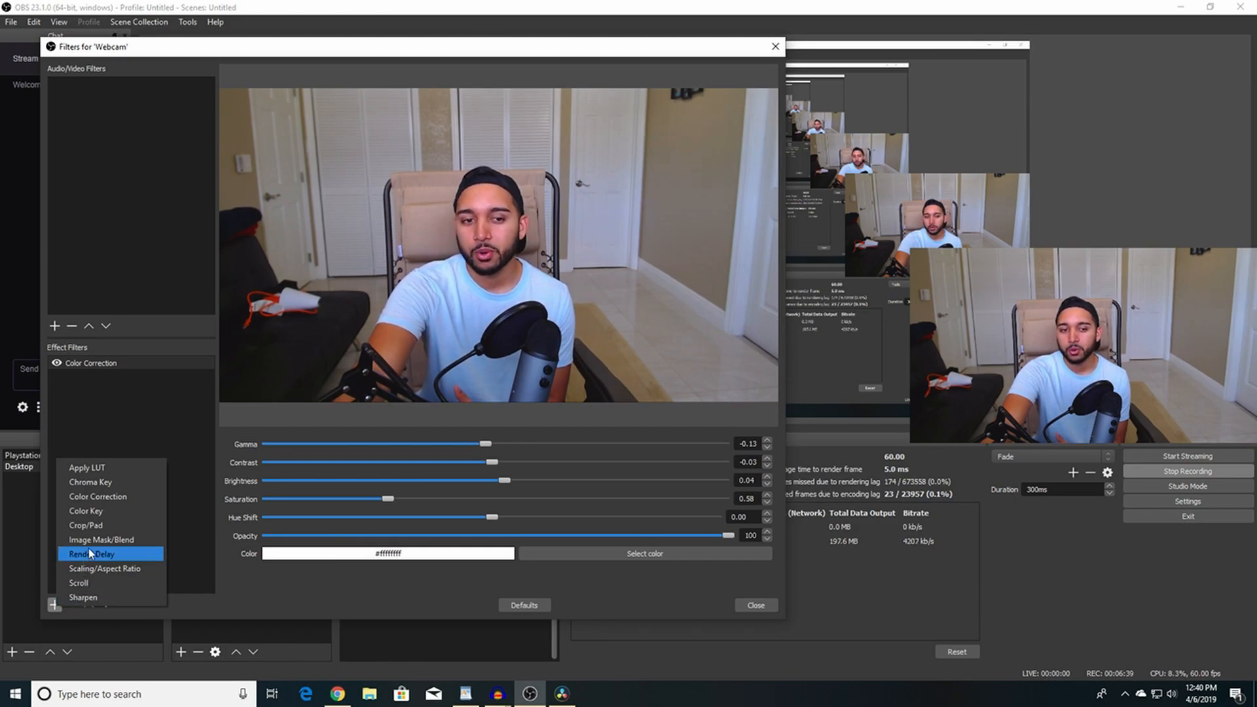
mouse_move(101, 539)
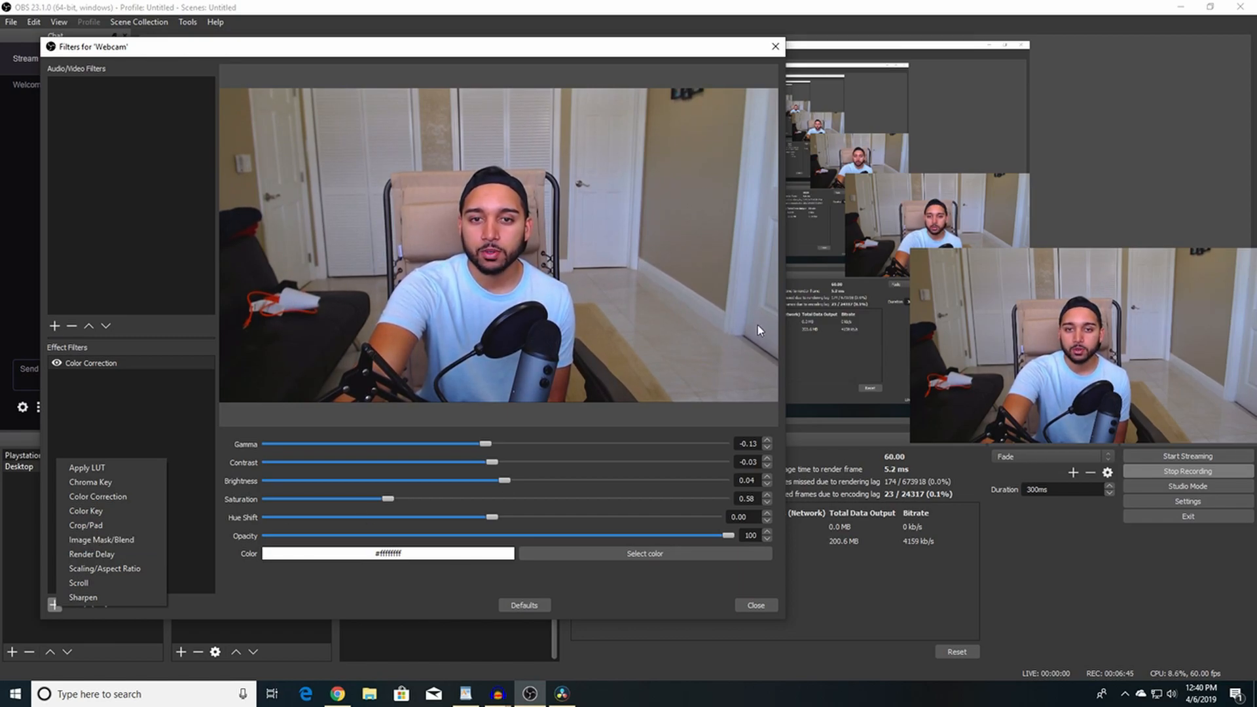
mouse_move(306, 211)
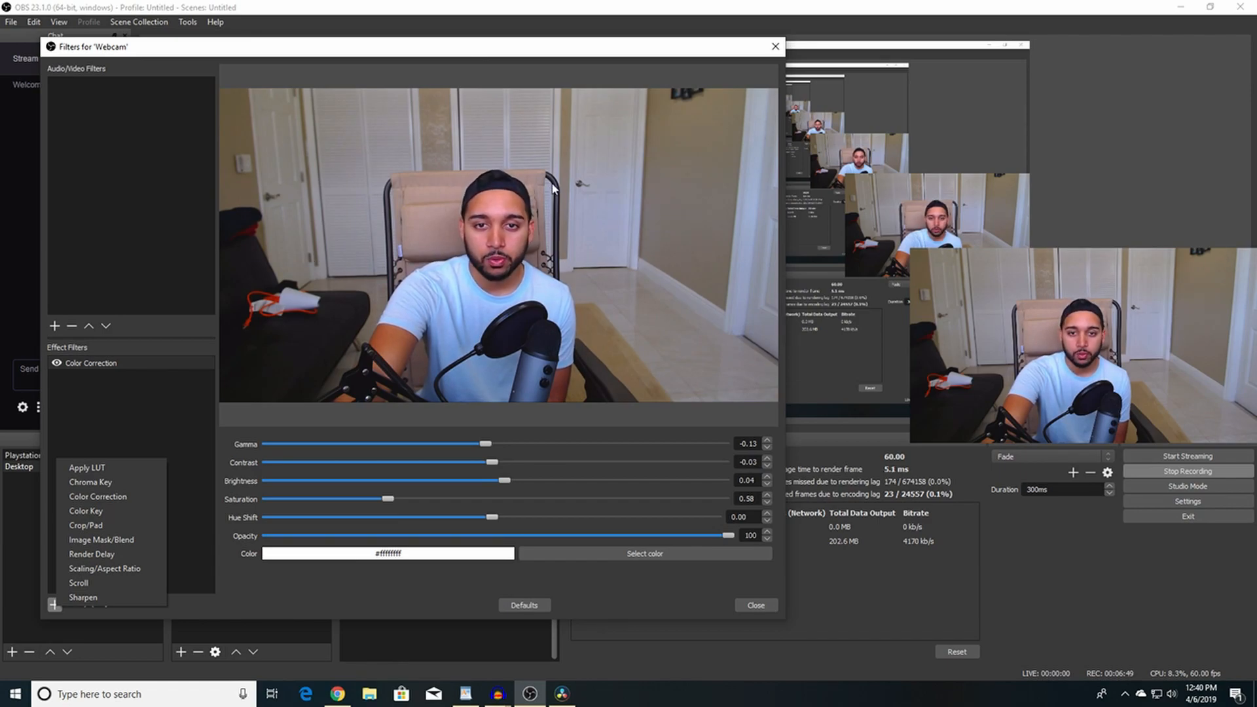
mouse_move(104, 568)
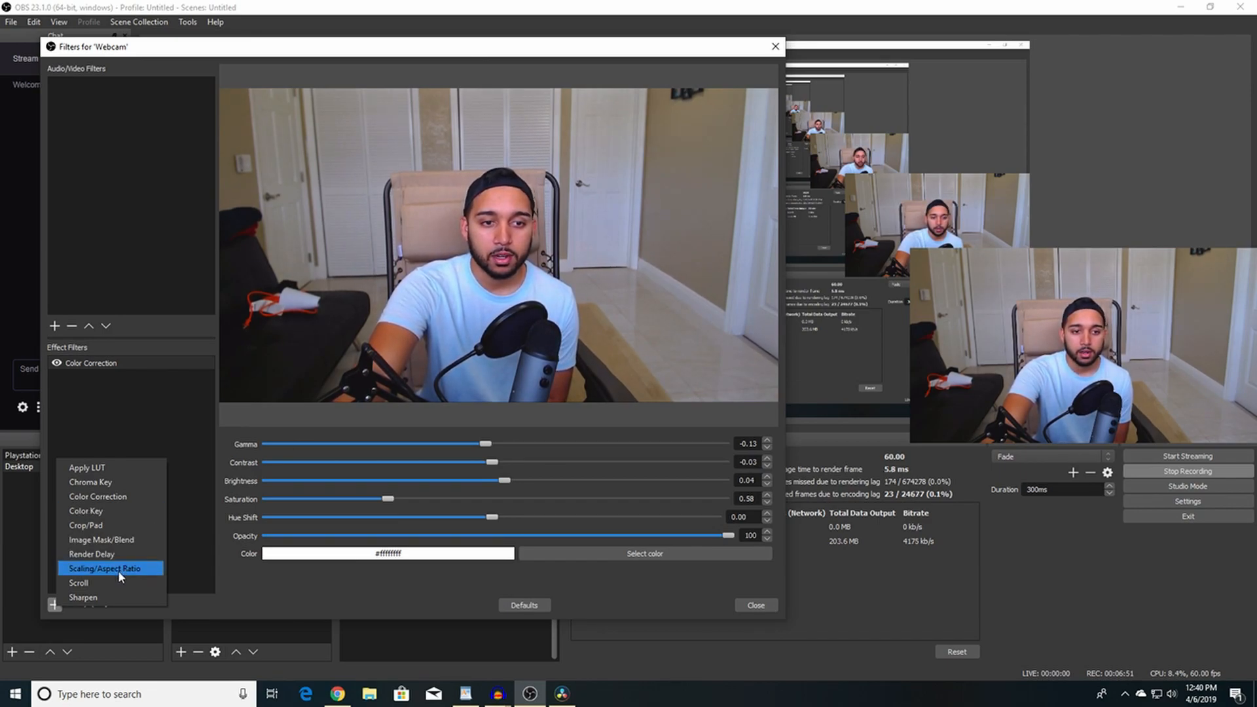
mouse_move(78, 583)
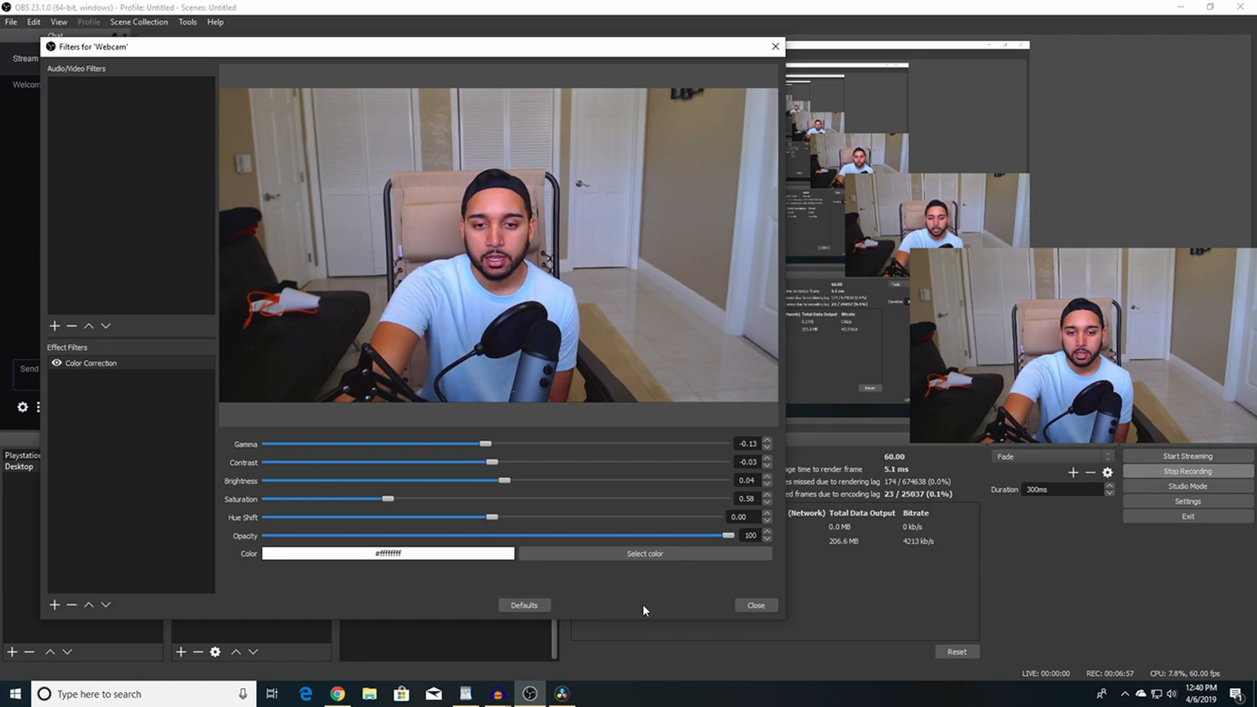
Close the Webcam filters window, returning to the scene preview.
left_click(754, 605)
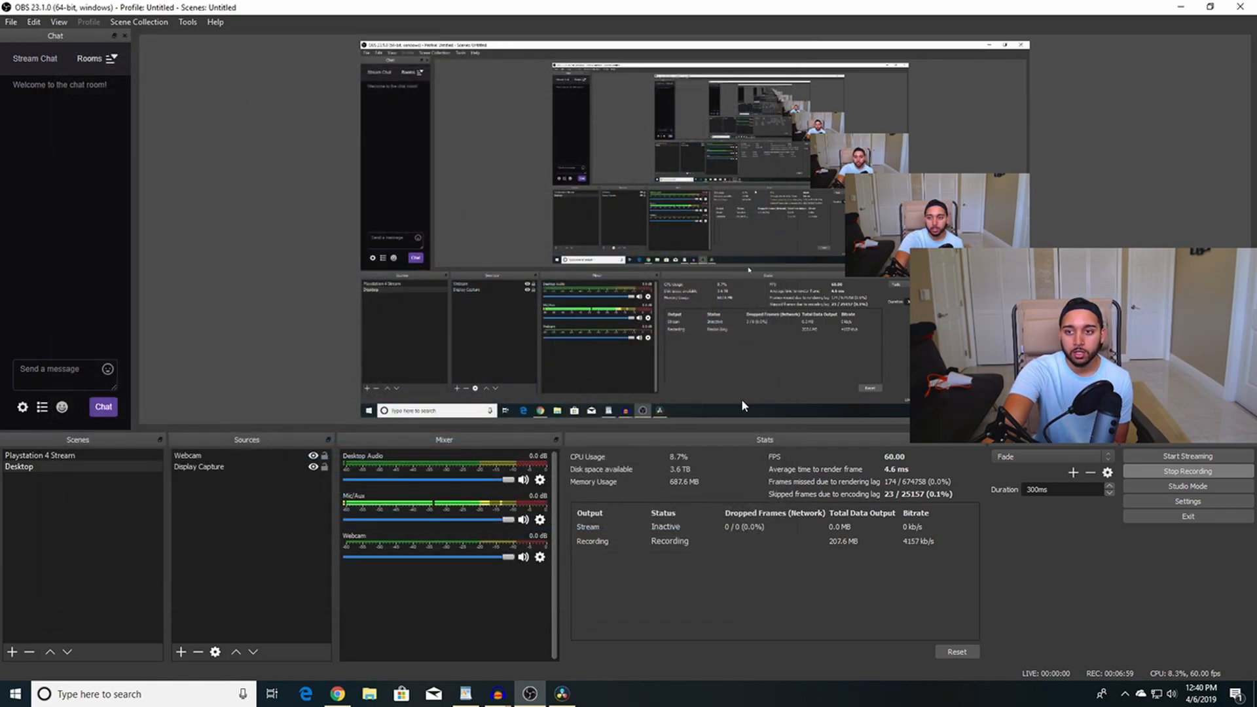